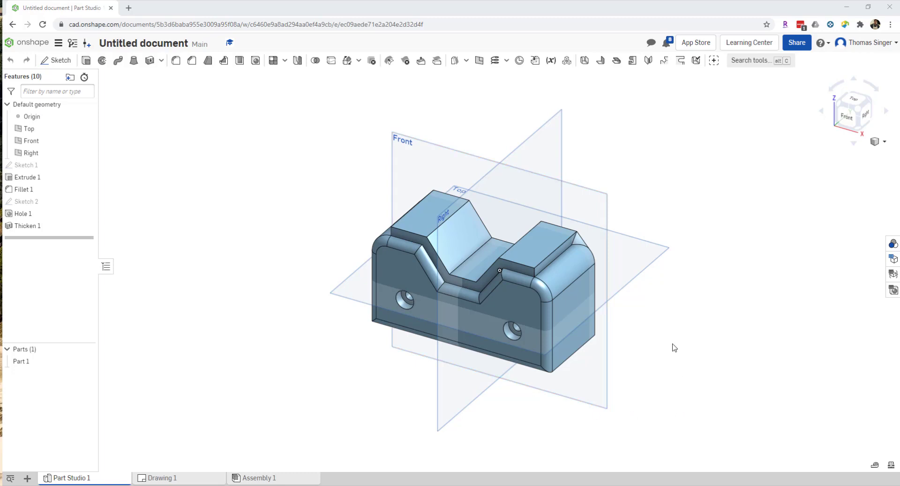
mouse_move(684, 325)
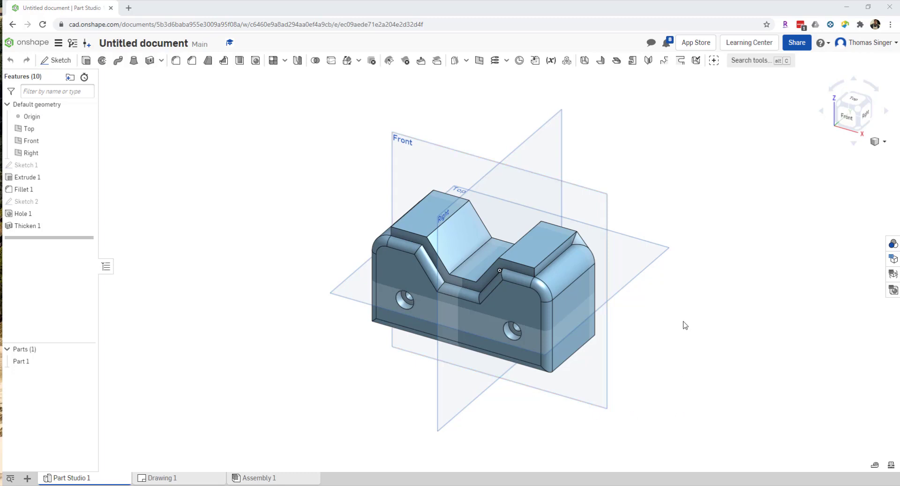
mouse_move(631, 285)
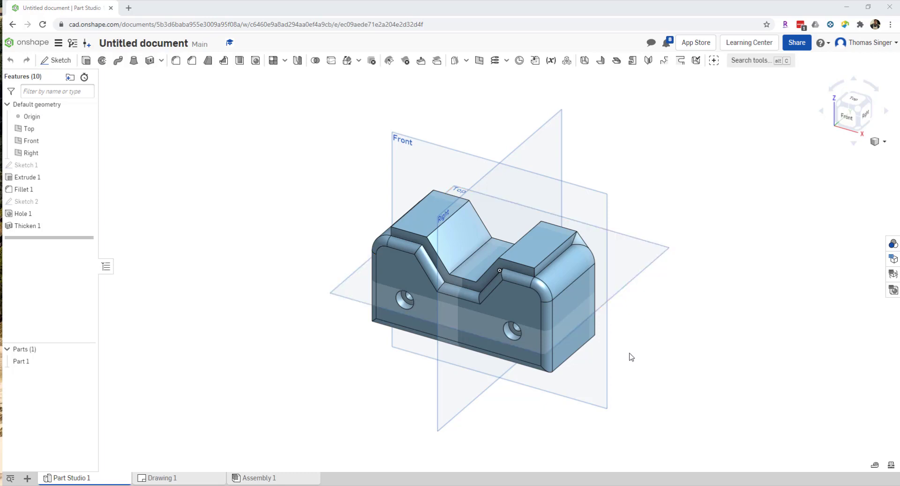
mouse_move(573, 367)
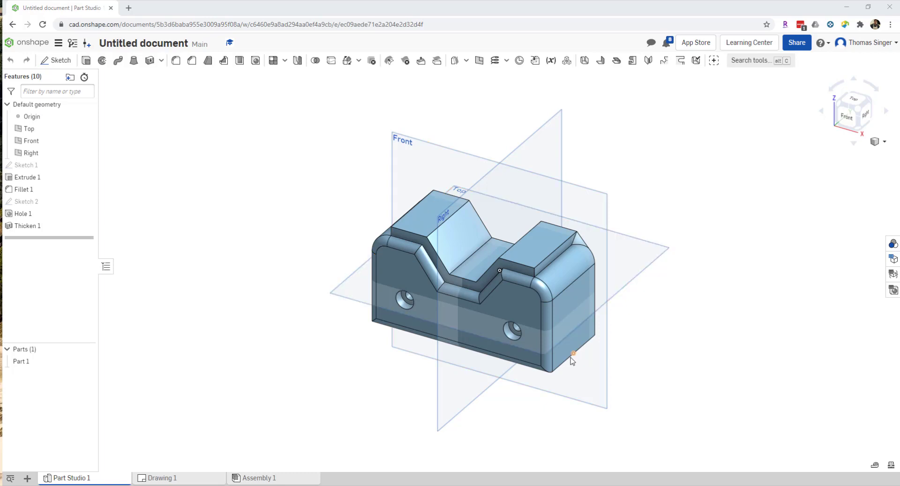
mouse_move(709, 267)
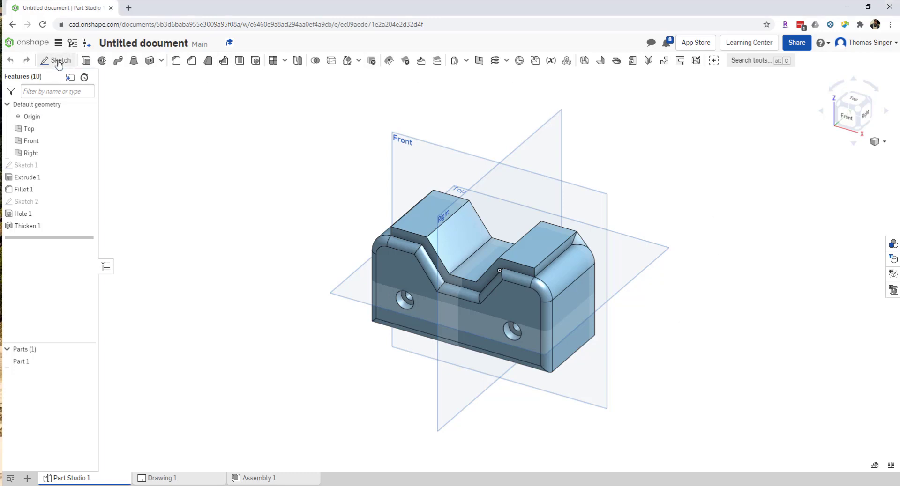
Step: Begin a sketch on Extrude 1's end face and view it straight on from the Right
click(57, 60)
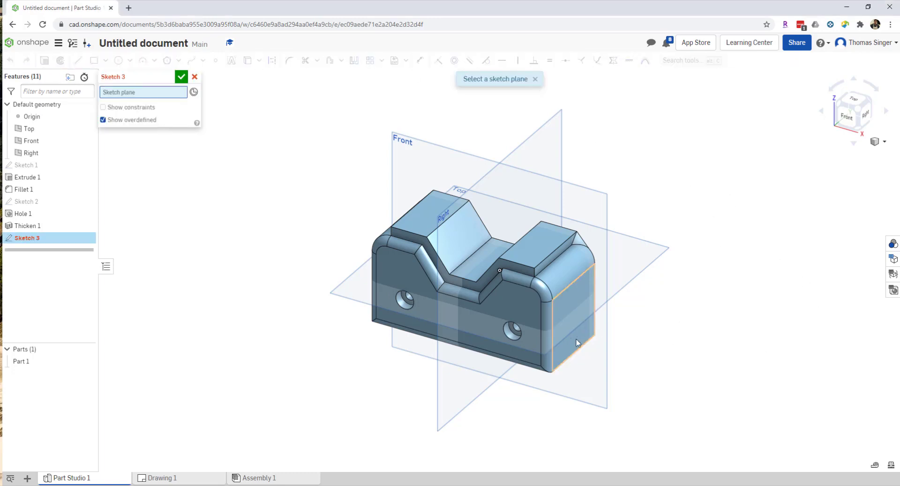
click(574, 343)
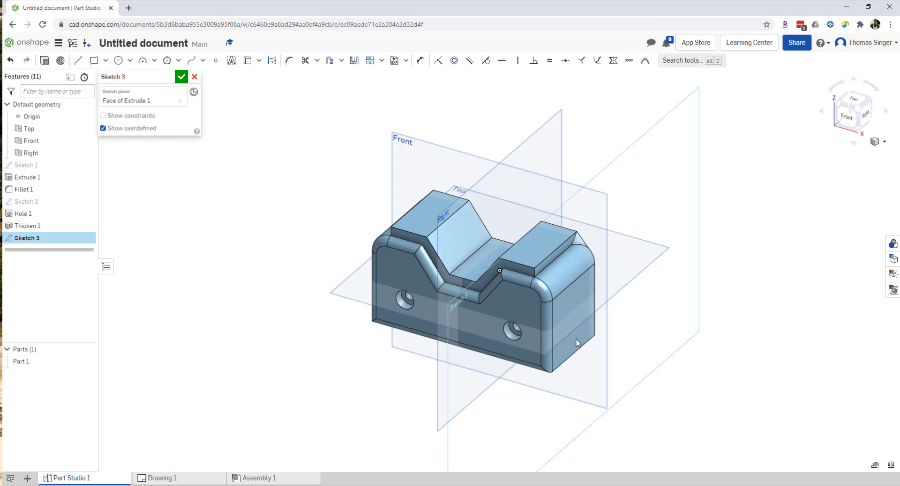
mouse_move(657, 130)
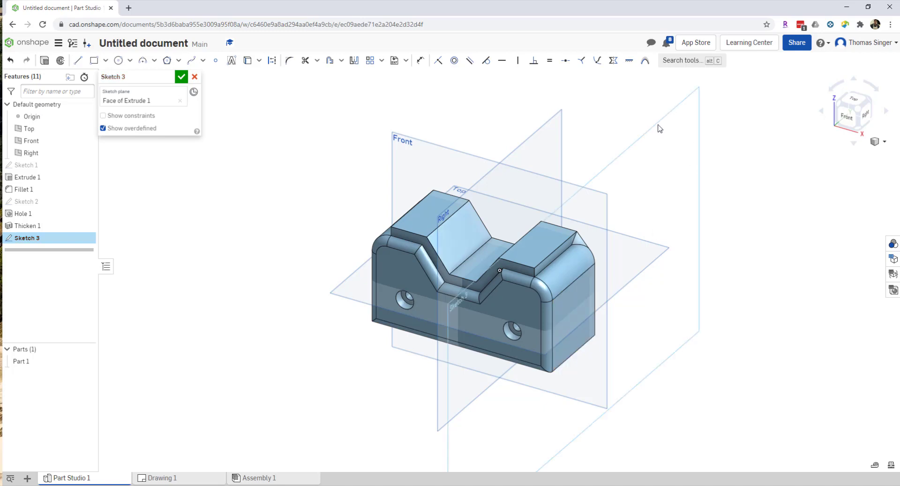
mouse_move(719, 330)
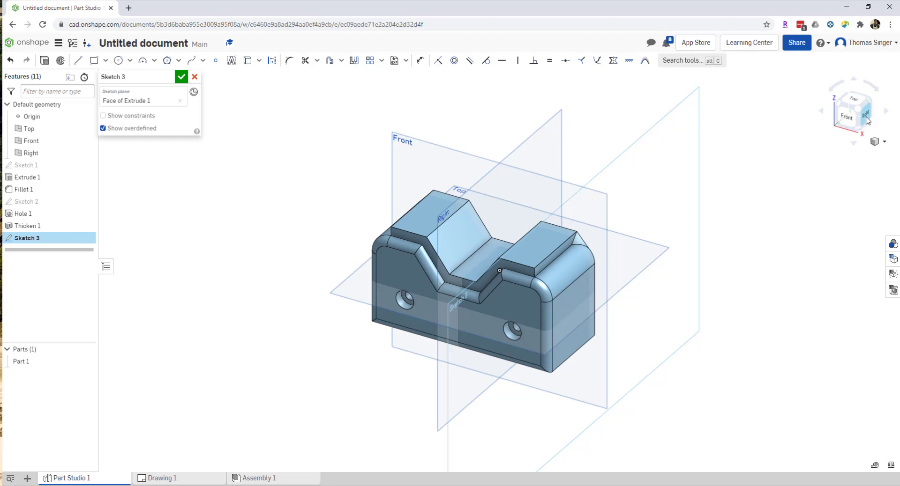
click(866, 113)
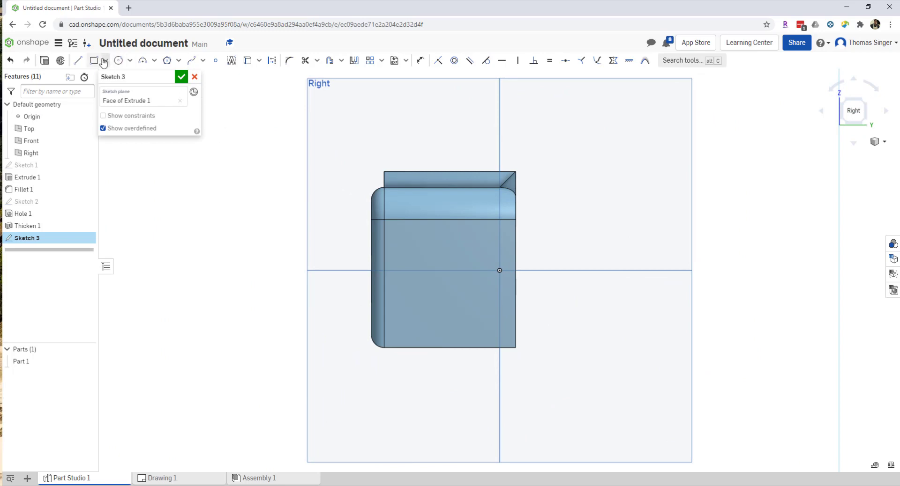
Step: Draw a corner rectangle over the bottom edge and dimension its side offsets 0.3 and 0.4
click(93, 61)
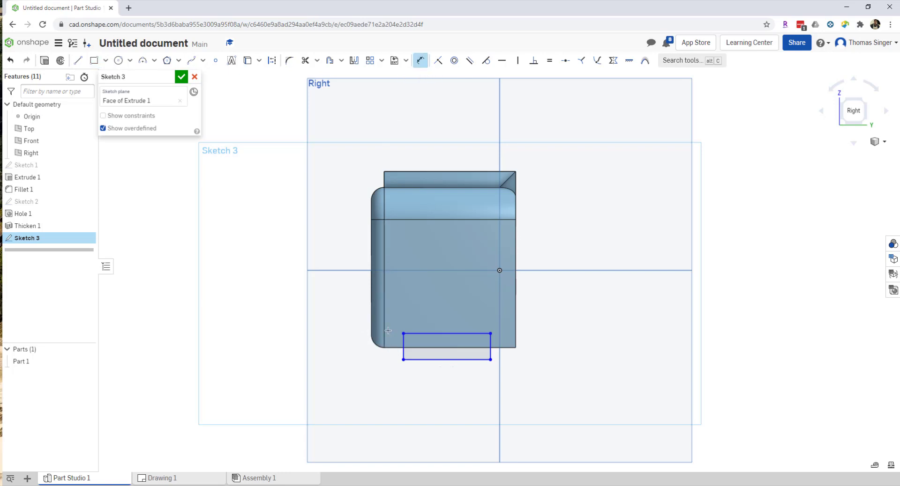
mouse_move(388, 369)
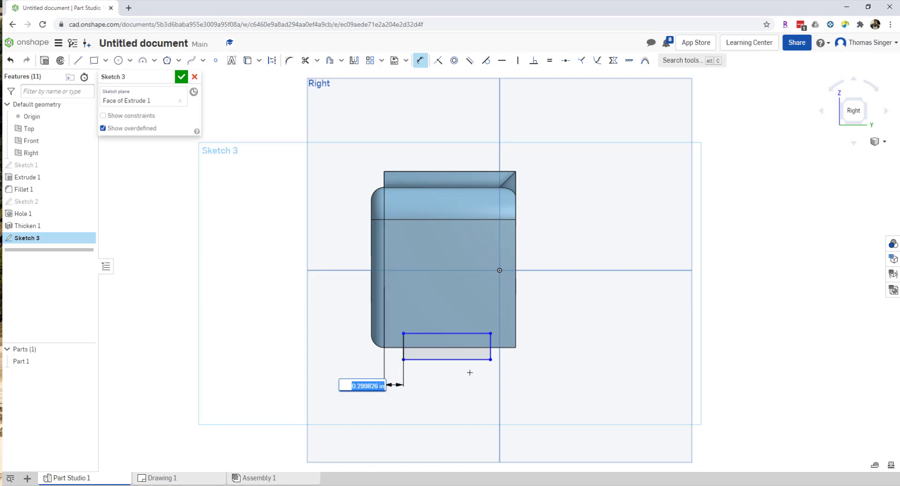
text(0.3)
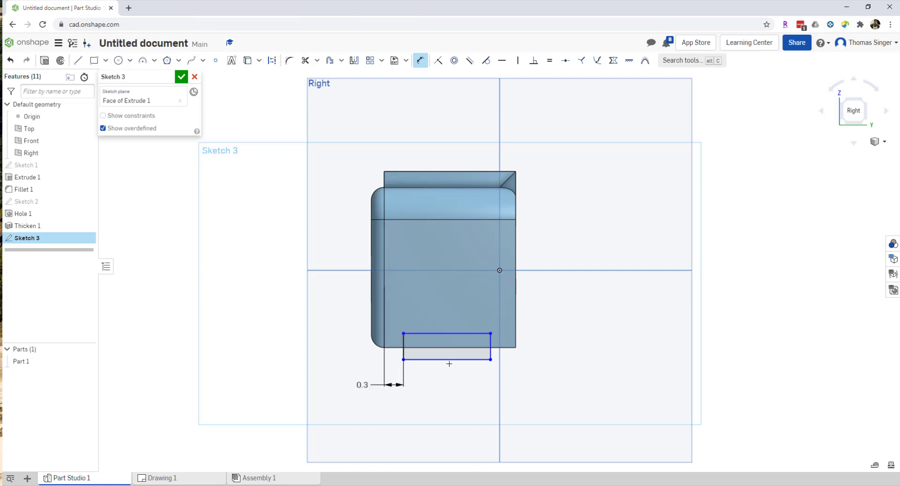
mouse_move(513, 348)
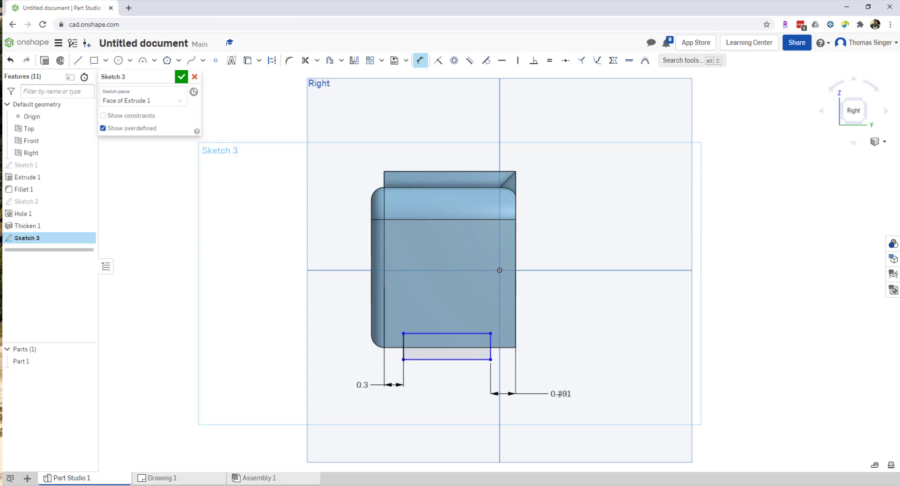
double_click(557, 394)
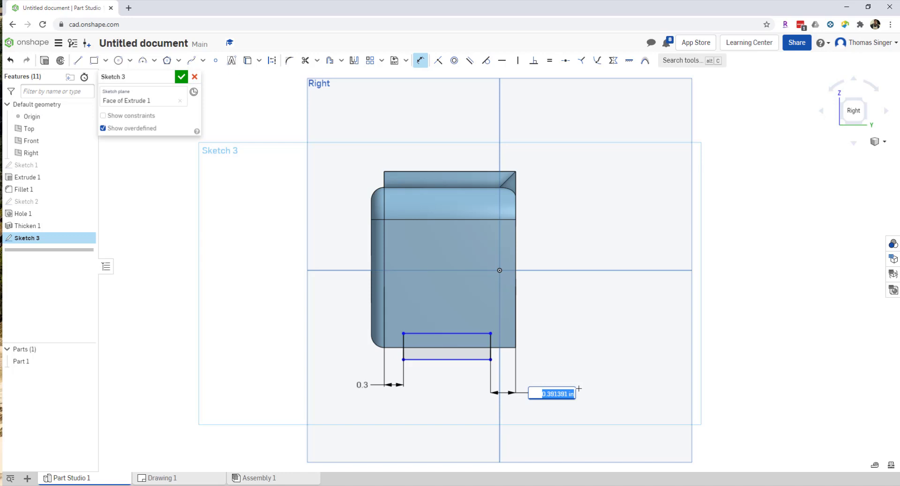
text(40)
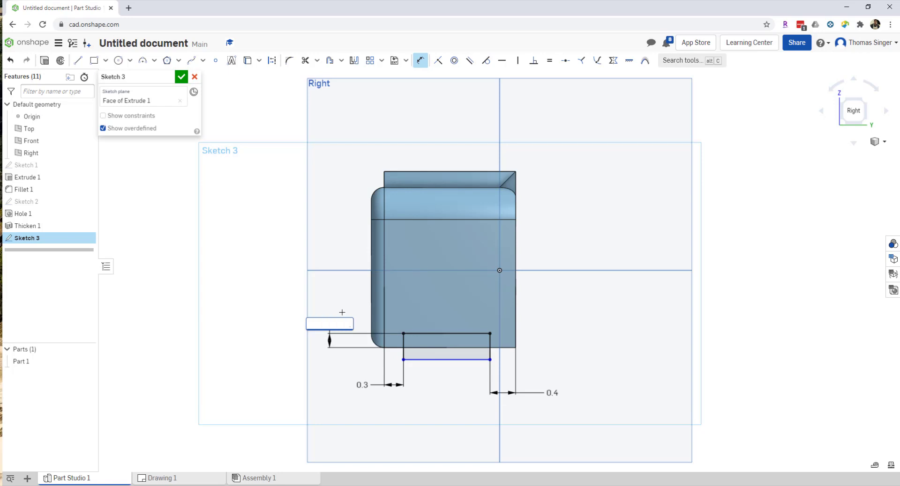
Step: Dimension the rectangle's top edge 0.375 up from the bottom edge
text(3125)
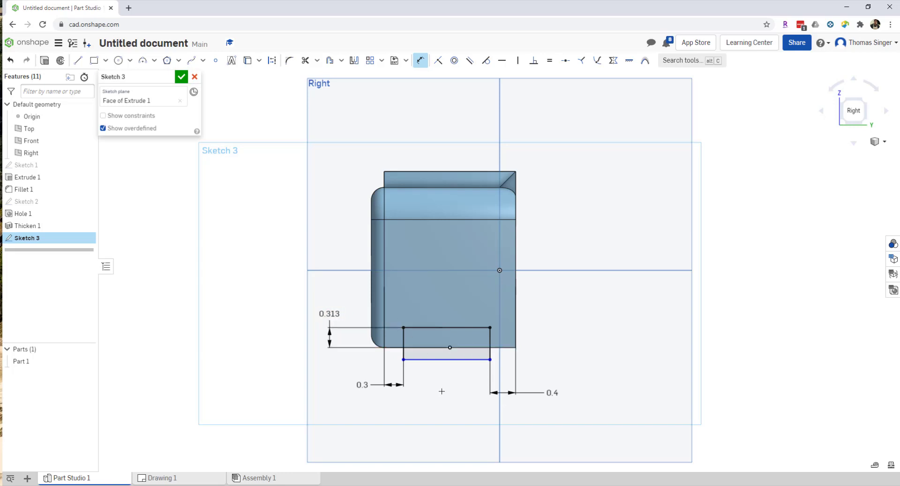
mouse_move(434, 413)
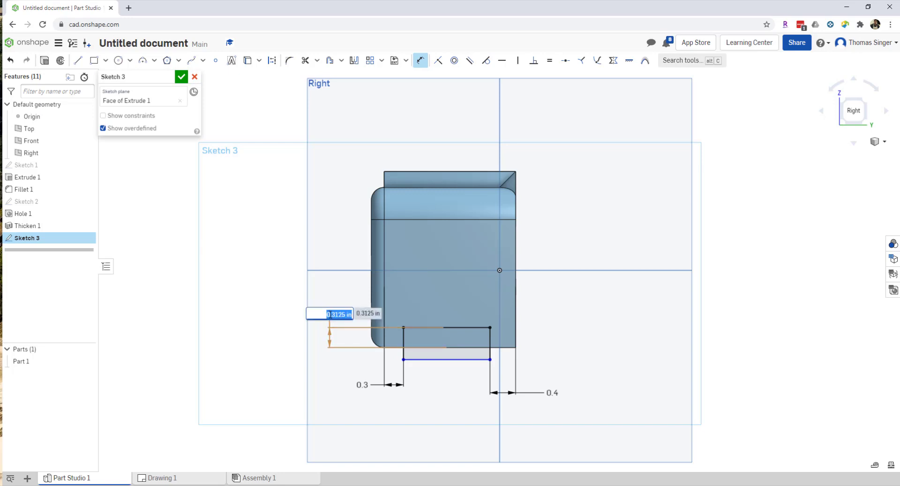
text(.375)
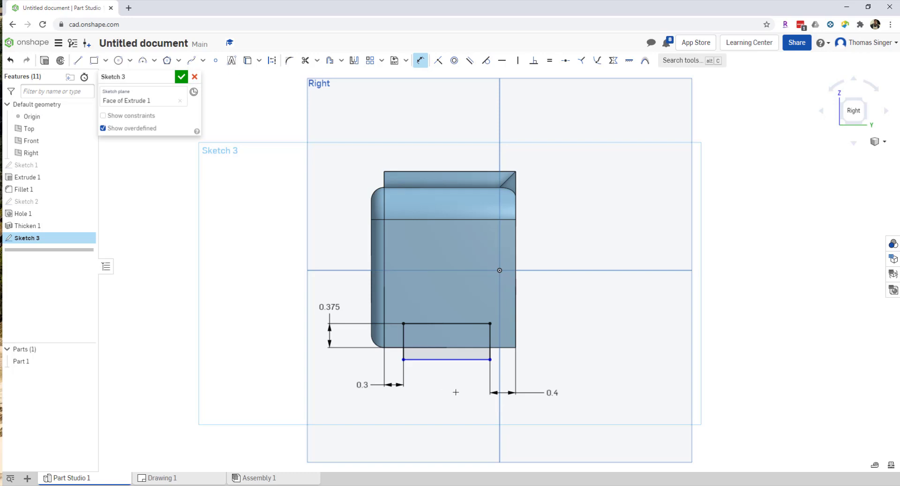
mouse_move(414, 324)
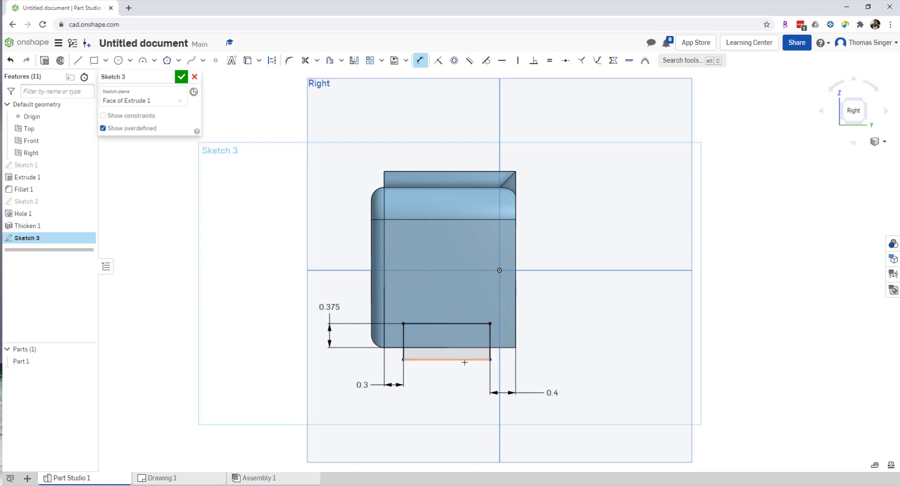
mouse_move(444, 372)
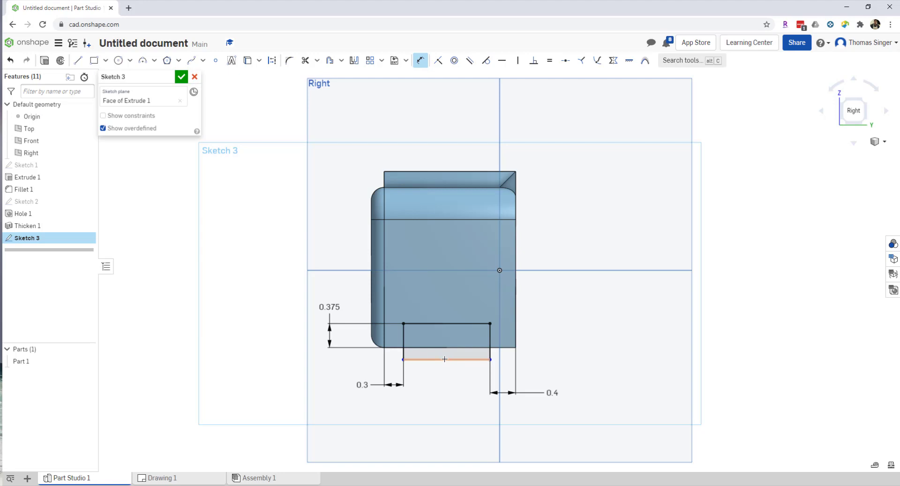
mouse_move(441, 353)
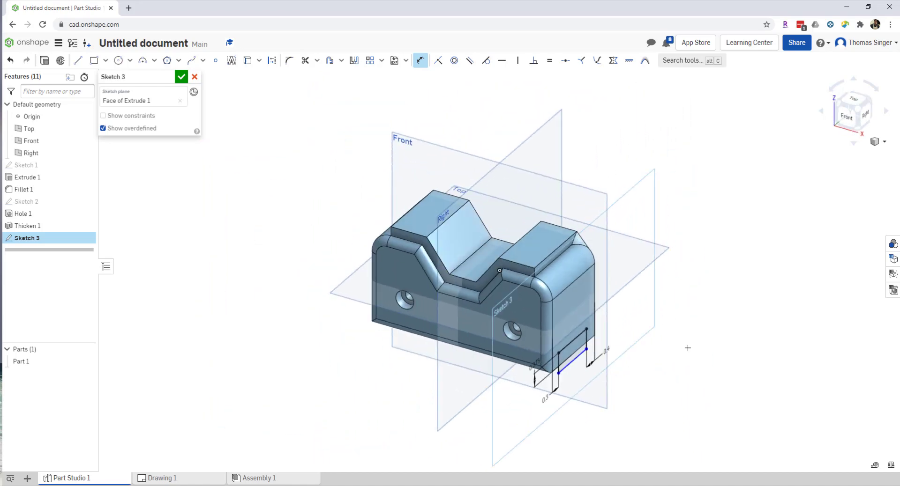
mouse_move(173, 80)
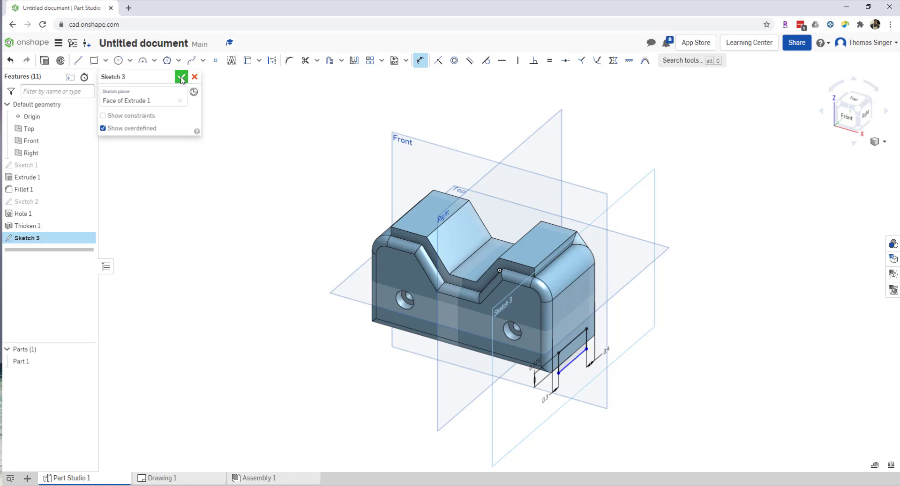
Step: Accept Sketch 3 with the dimensioned slot rectangle
click(181, 76)
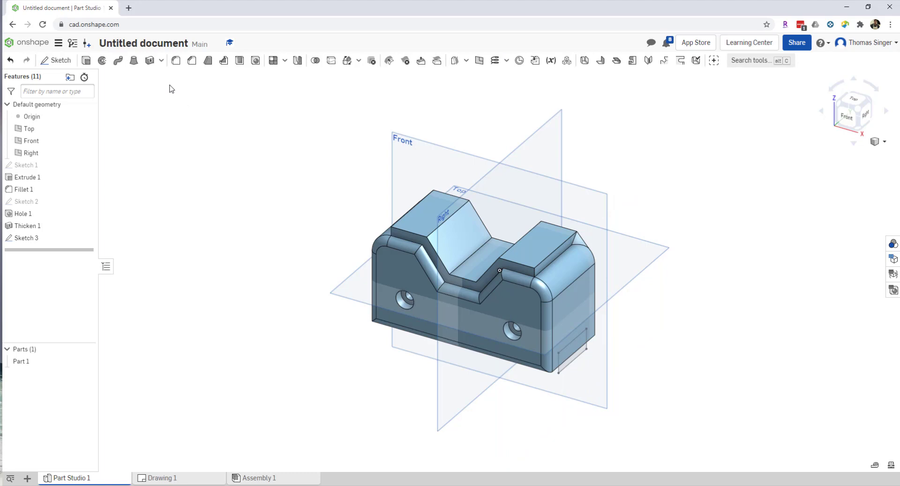
mouse_move(86, 60)
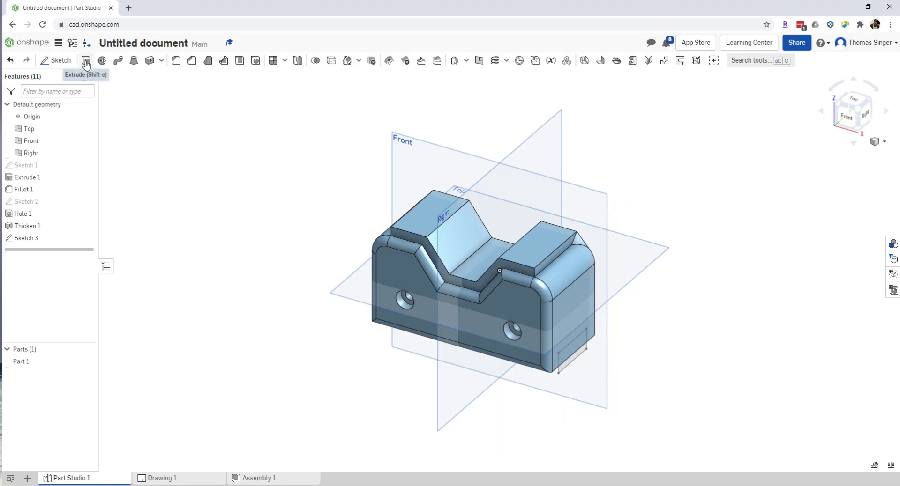
Step: Create a Remove extrude from the Sketch 3 slot regions, previewing a 1 in cut
click(86, 60)
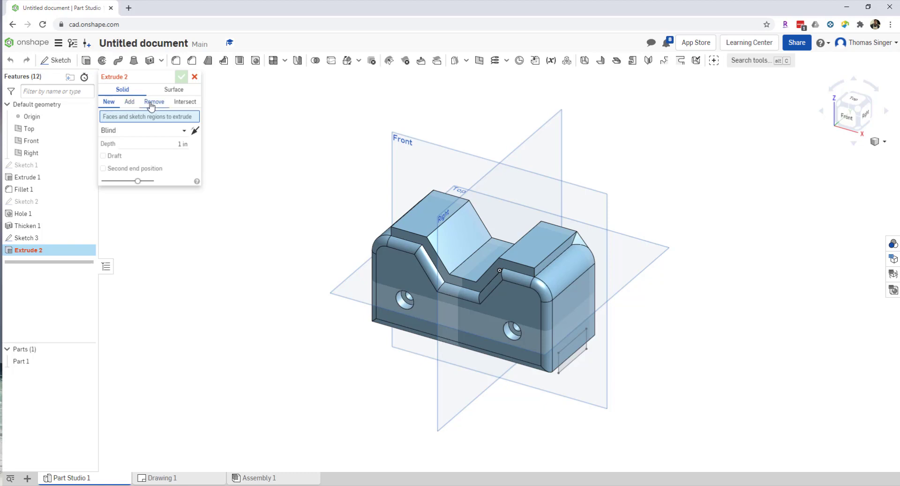
mouse_move(154, 101)
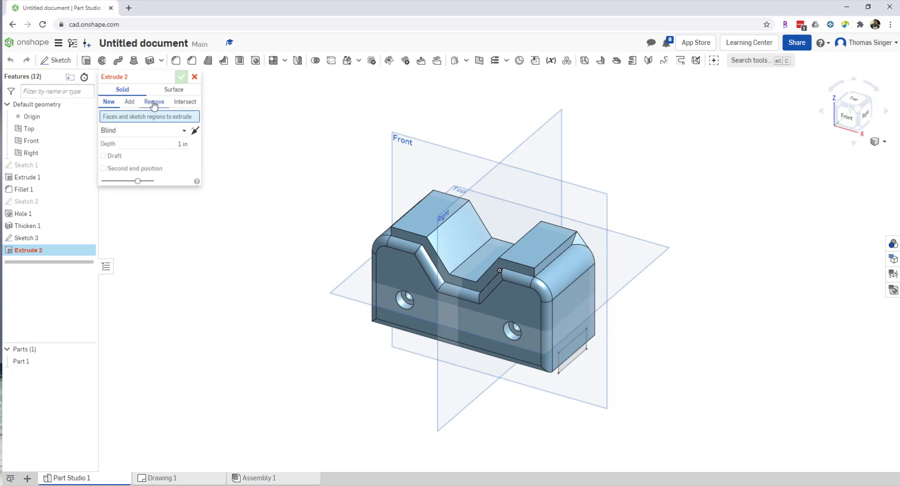
click(154, 102)
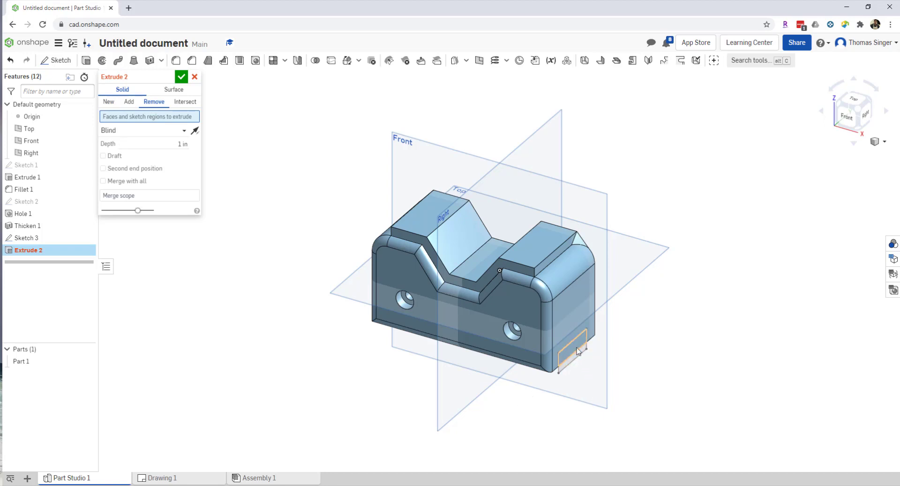
click(577, 356)
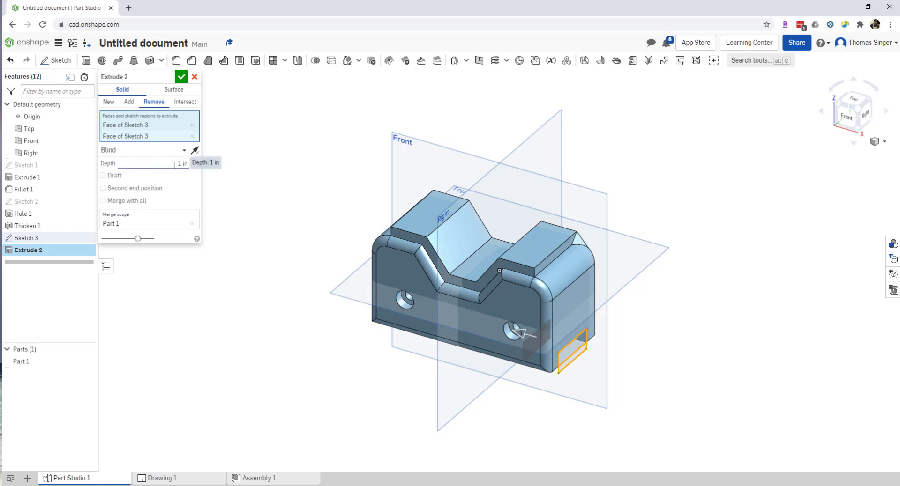
mouse_move(105, 181)
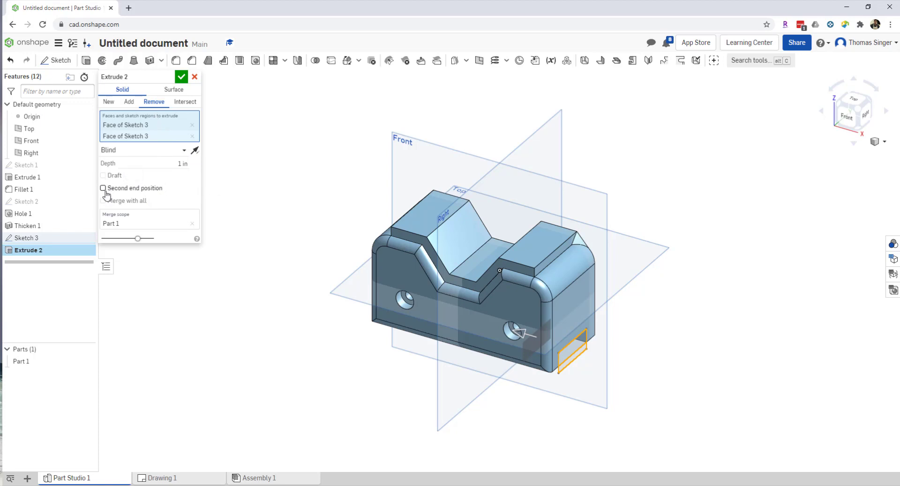
mouse_move(103, 191)
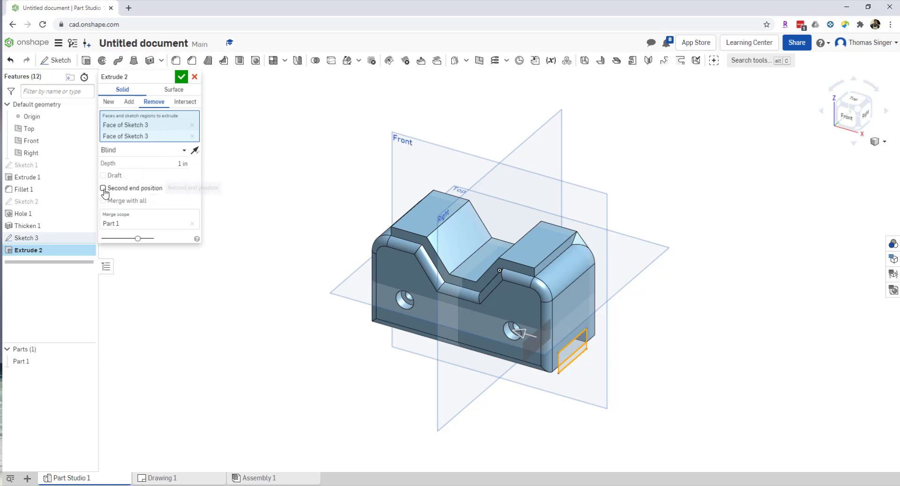
mouse_move(103, 189)
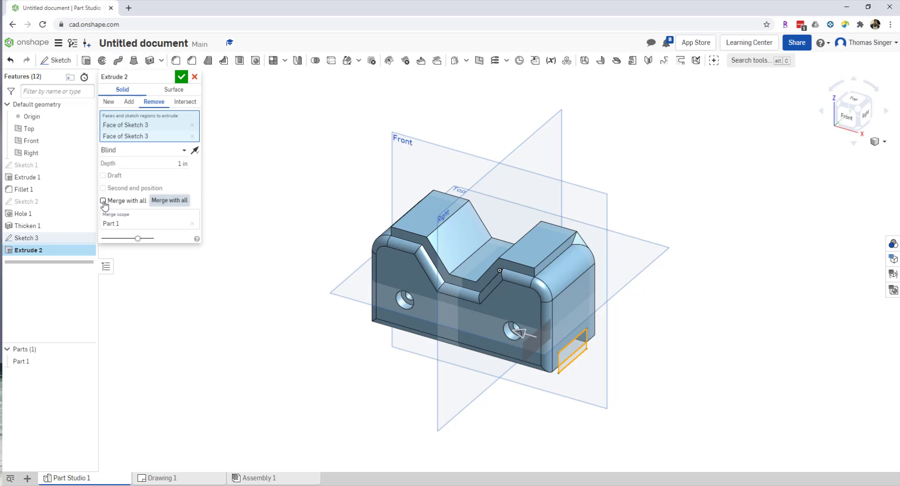
Step: Merge with all and drag the cut depth out to 5.74 in through the part
click(103, 201)
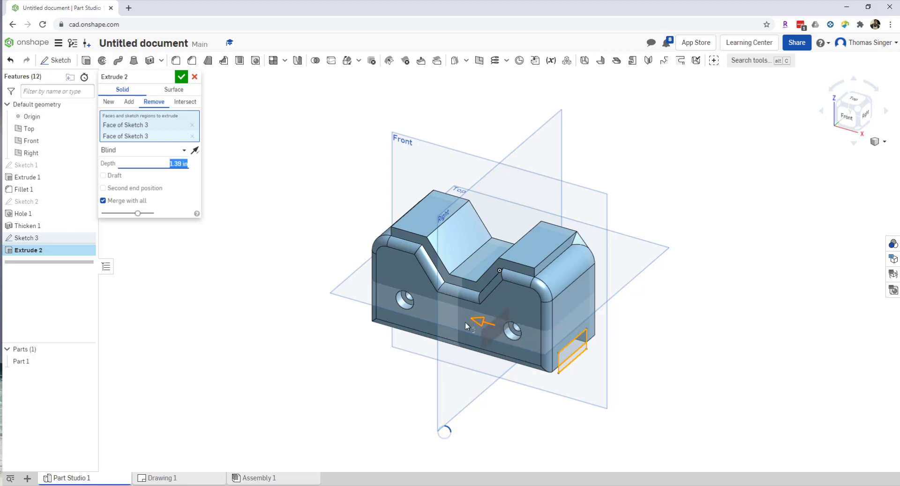
drag(481, 322, 354, 286)
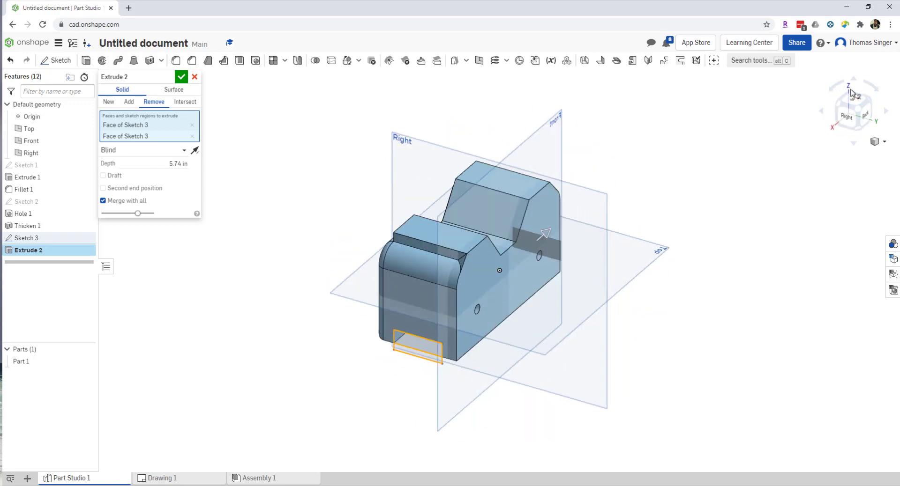
mouse_move(851, 96)
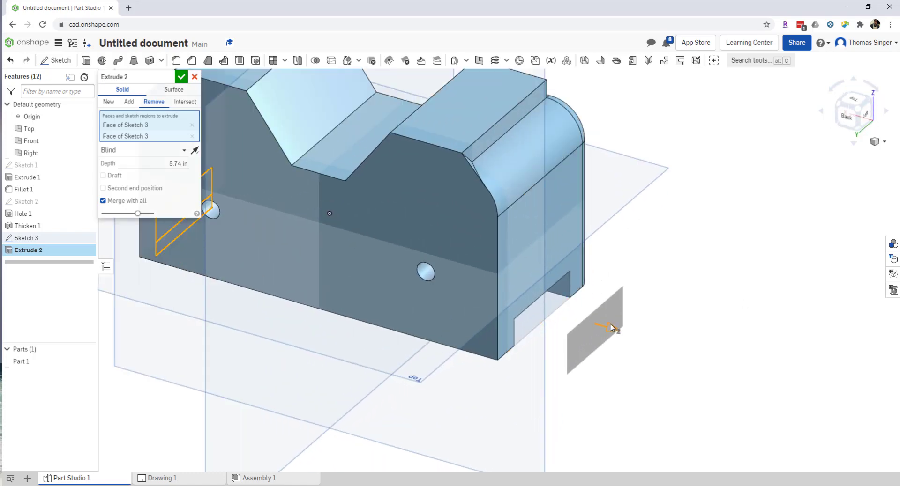
mouse_move(178, 163)
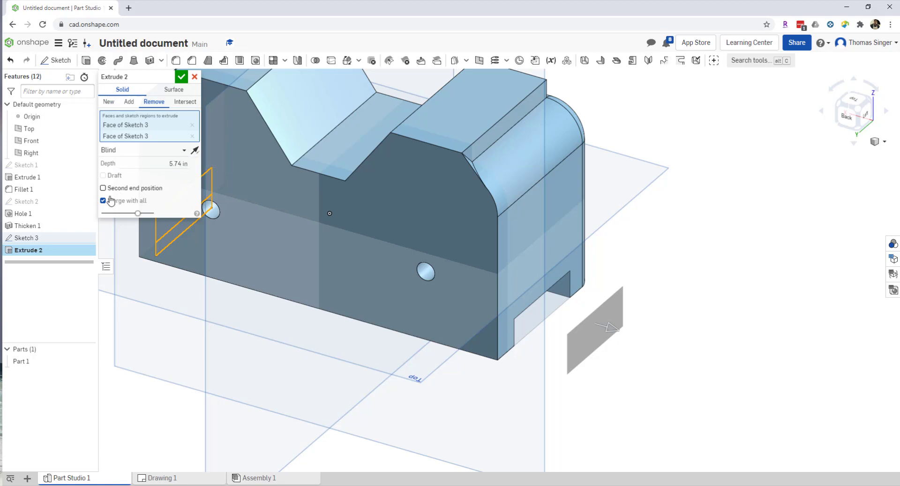
Step: Scope the cut to Part 1 only and accept Extrude 2
click(103, 201)
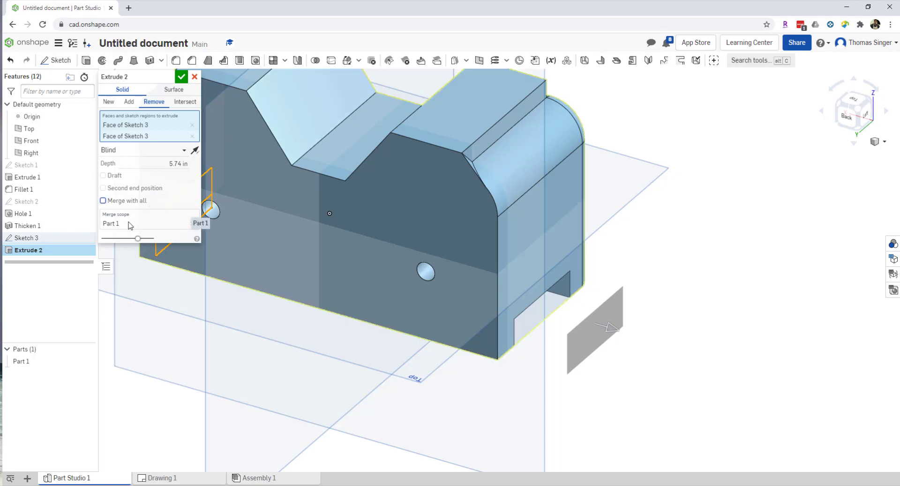
mouse_move(117, 204)
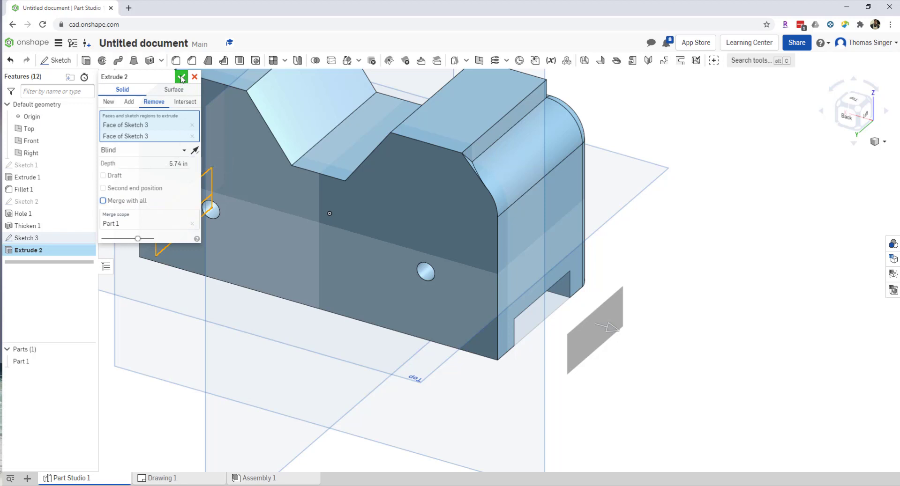
click(182, 76)
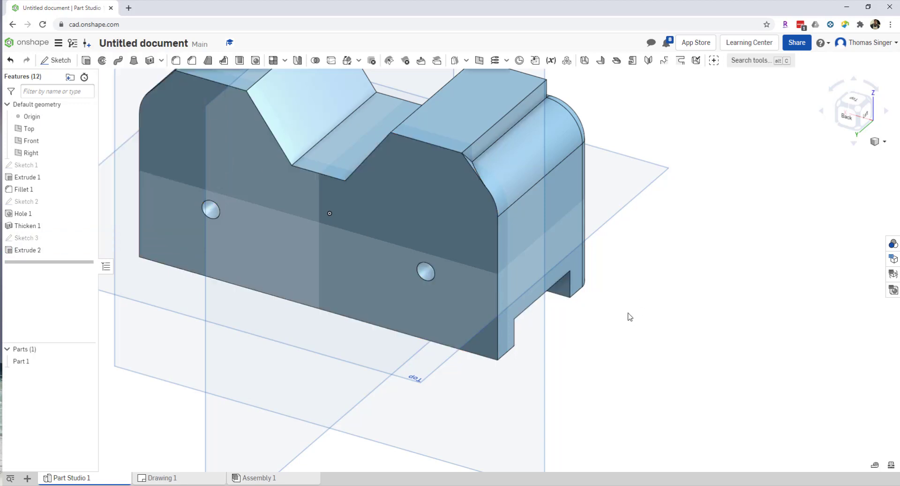
mouse_move(577, 324)
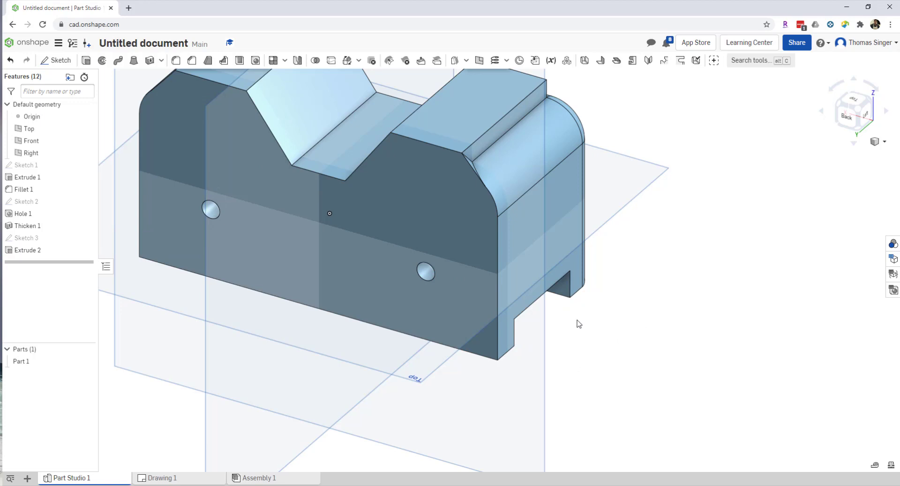